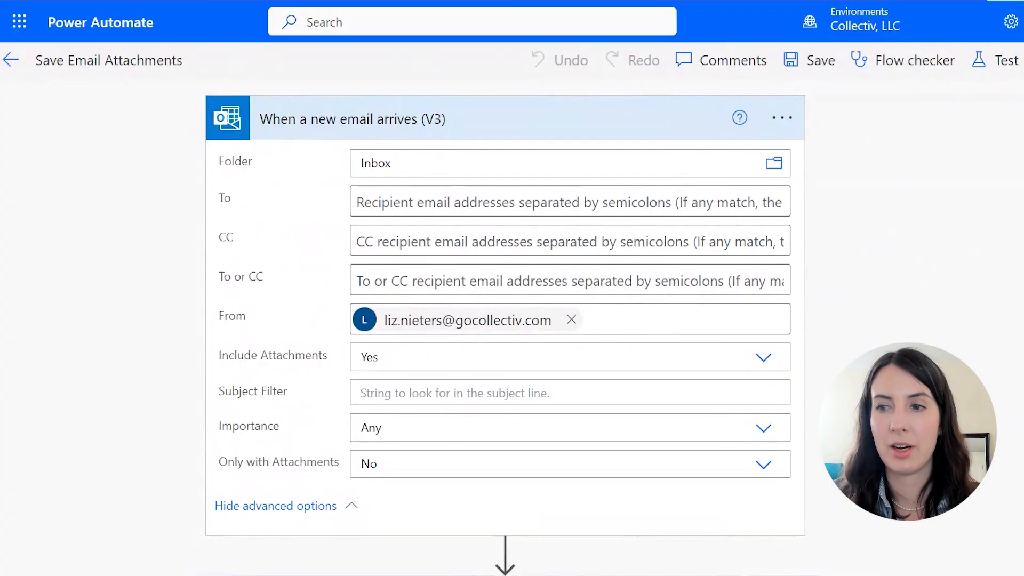
pyautogui.moveTo(894, 175)
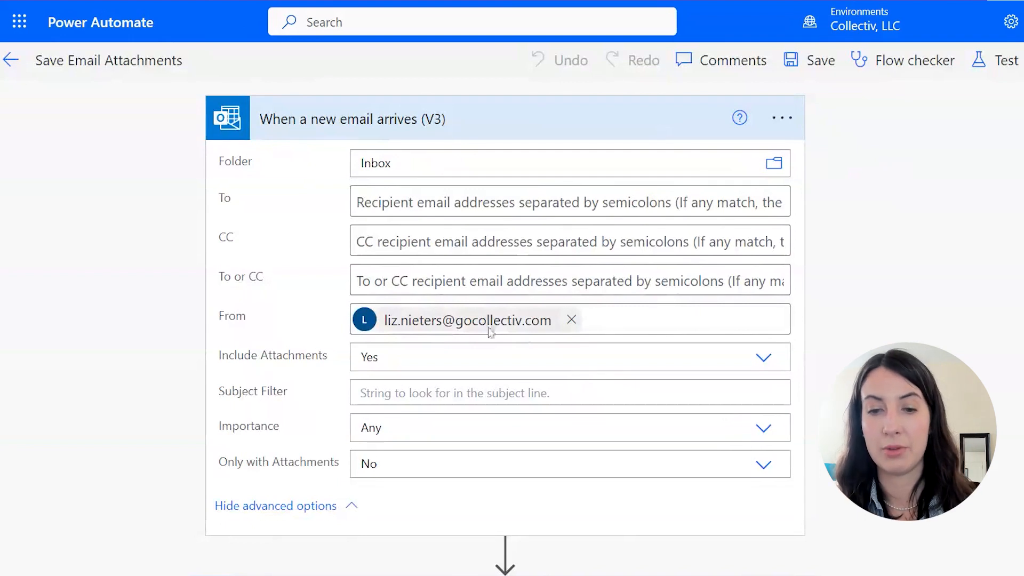
# - Review the Send Delete Notification flow and expand its Send an email (V2) action's recipient, subject and body
pyautogui.scroll(-3)
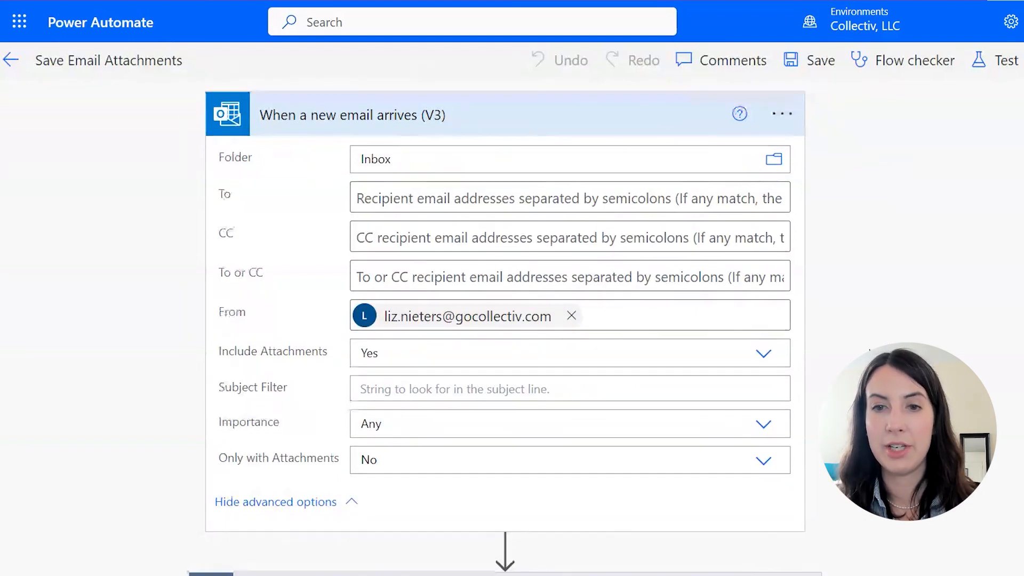
pyautogui.scroll(-3)
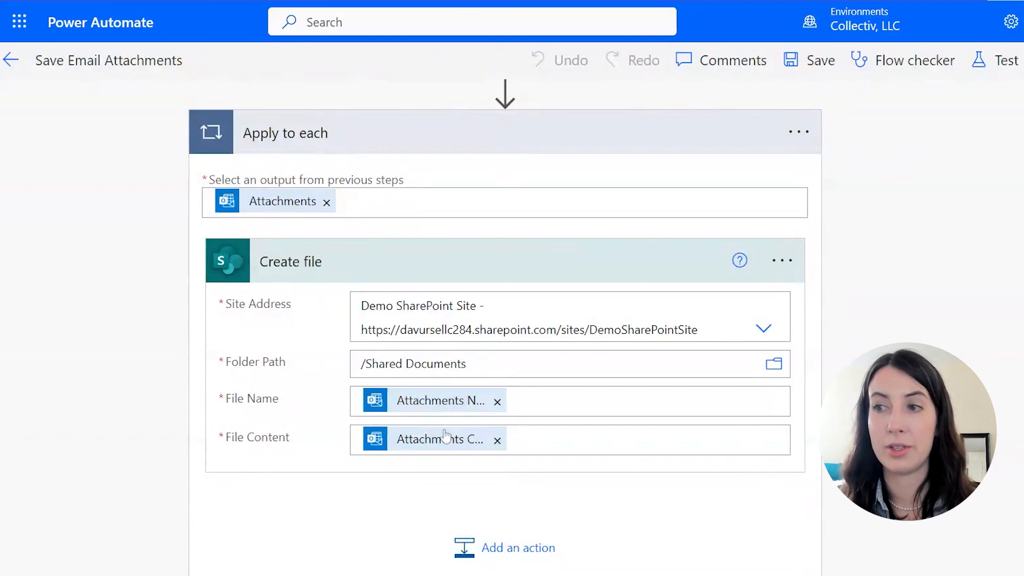
pyautogui.click(993, 60)
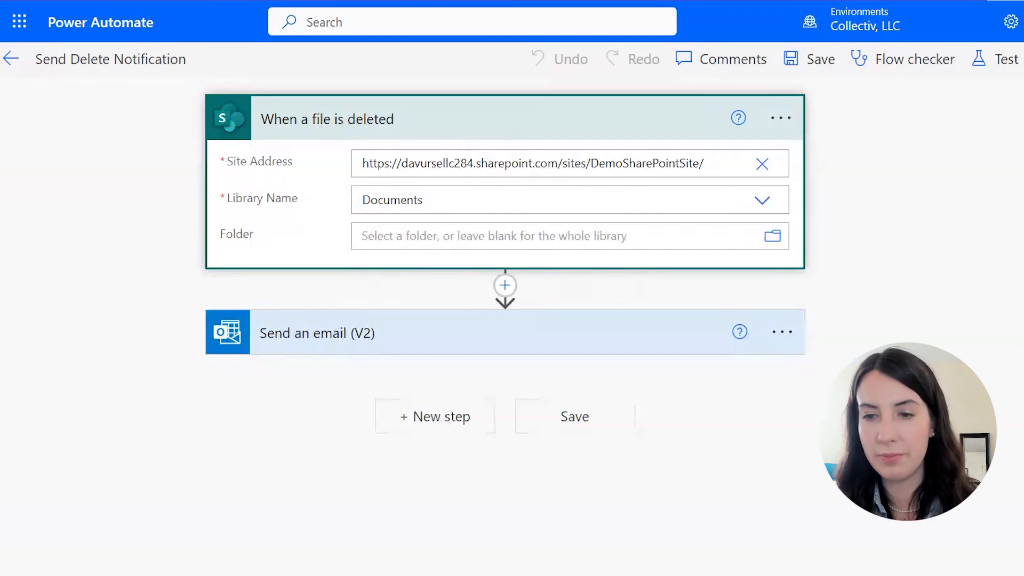
pyautogui.scroll(-3)
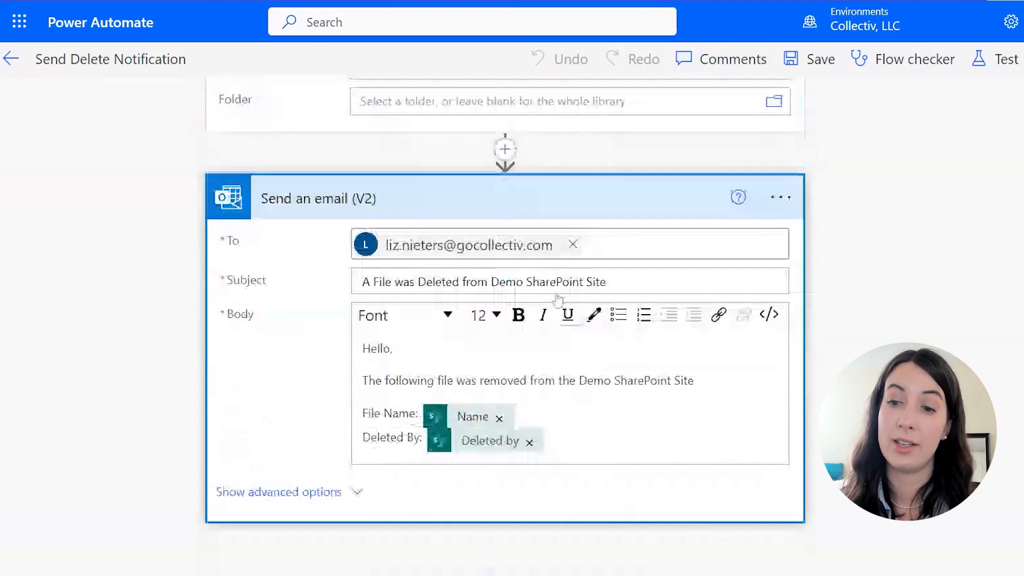
pyautogui.scroll(-3)
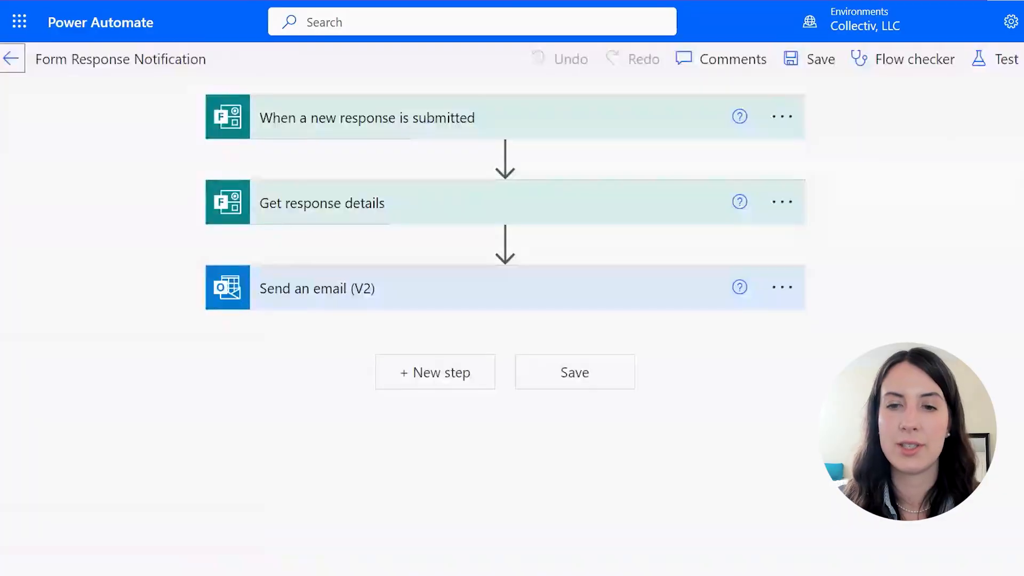
pyautogui.moveTo(509, 205)
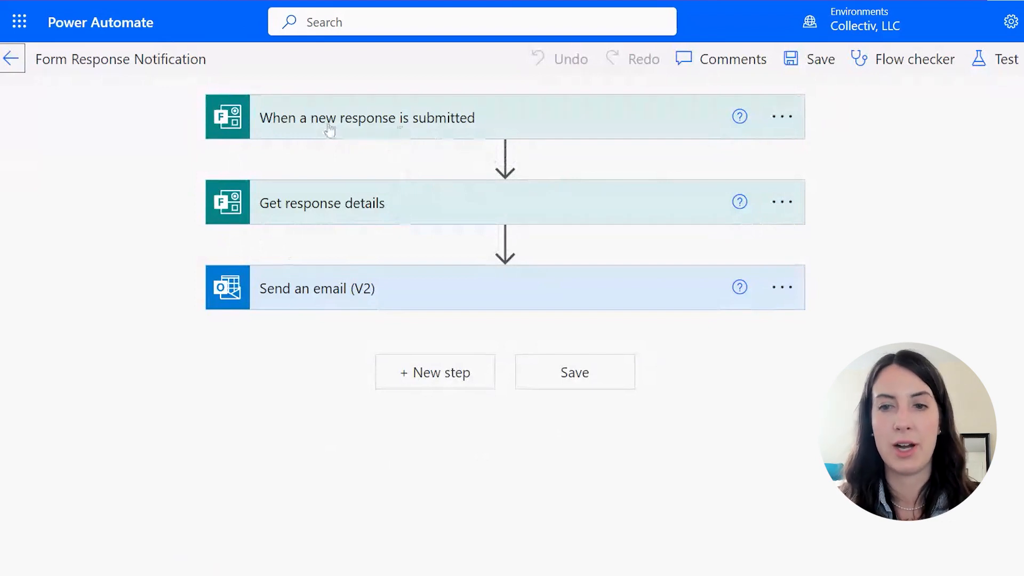
# - Reveal the Test Form trigger, then expand the Get response details step
pyautogui.click(367, 117)
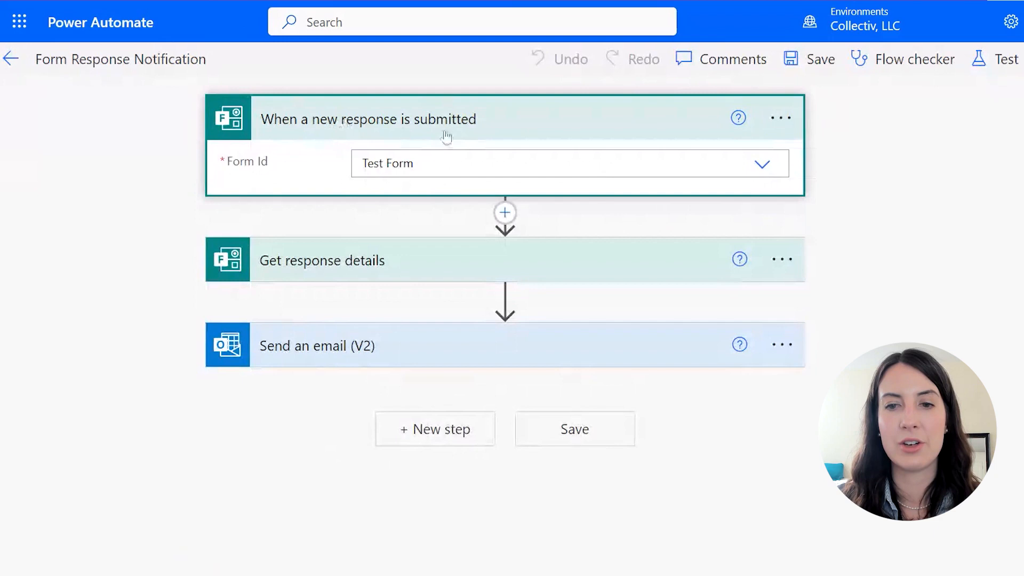
pyautogui.click(367, 118)
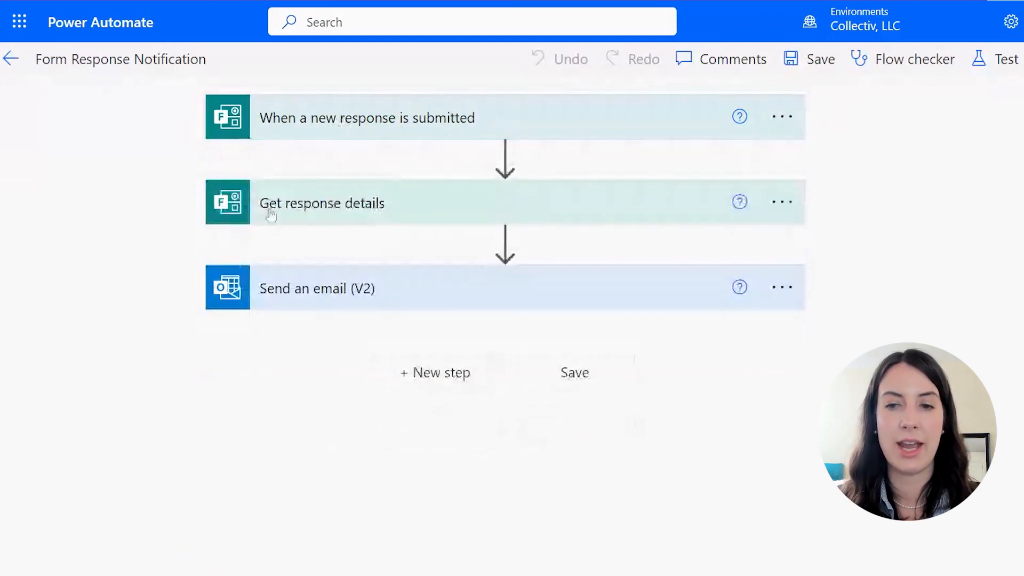
pyautogui.click(322, 203)
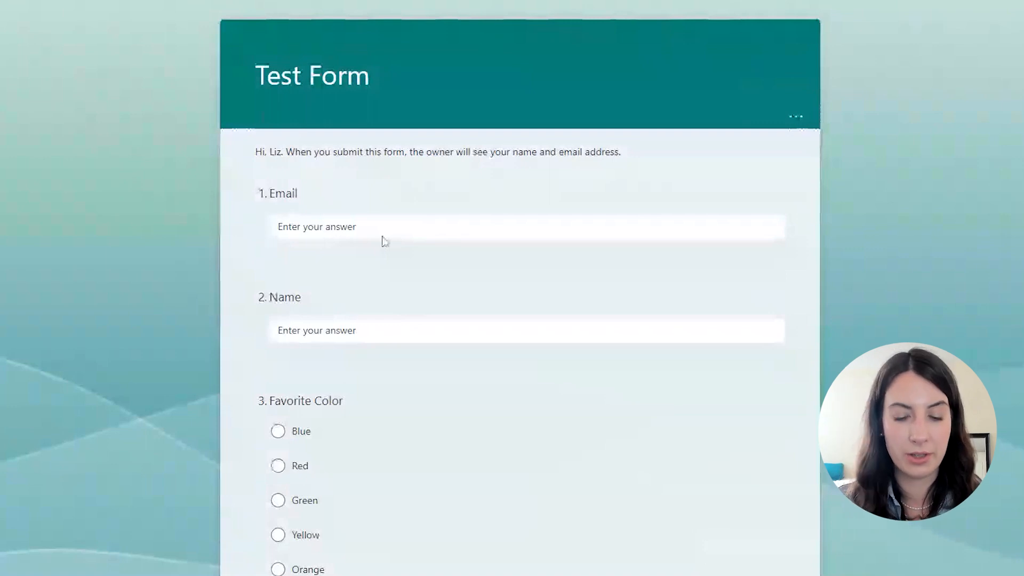
# - Begin answering the Email question in the Test Form
pyautogui.click(277, 359)
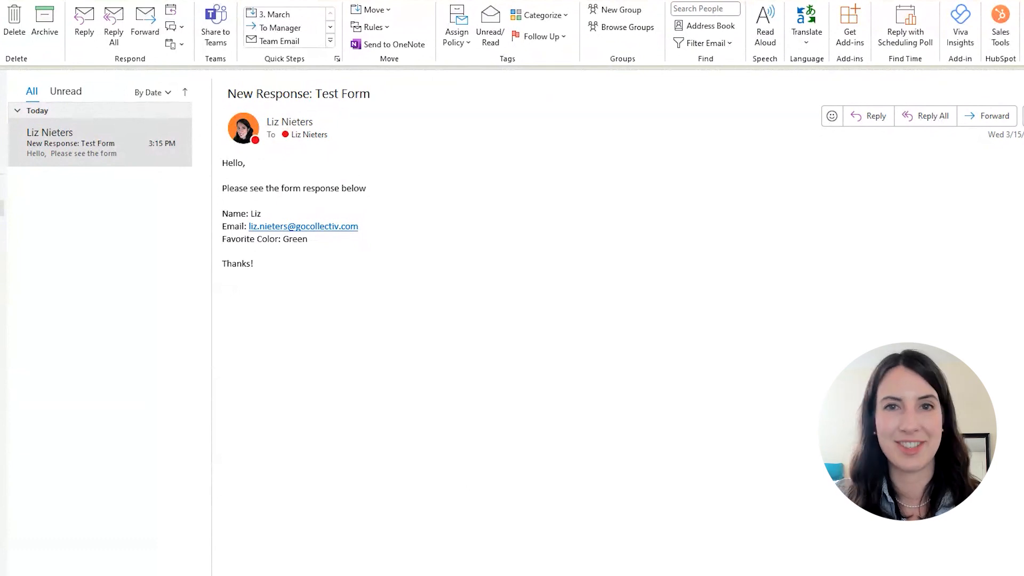
# - View the New Response: Test Form email, then select the 20/25 figure in the Morning Status Report email
pyautogui.click(78, 278)
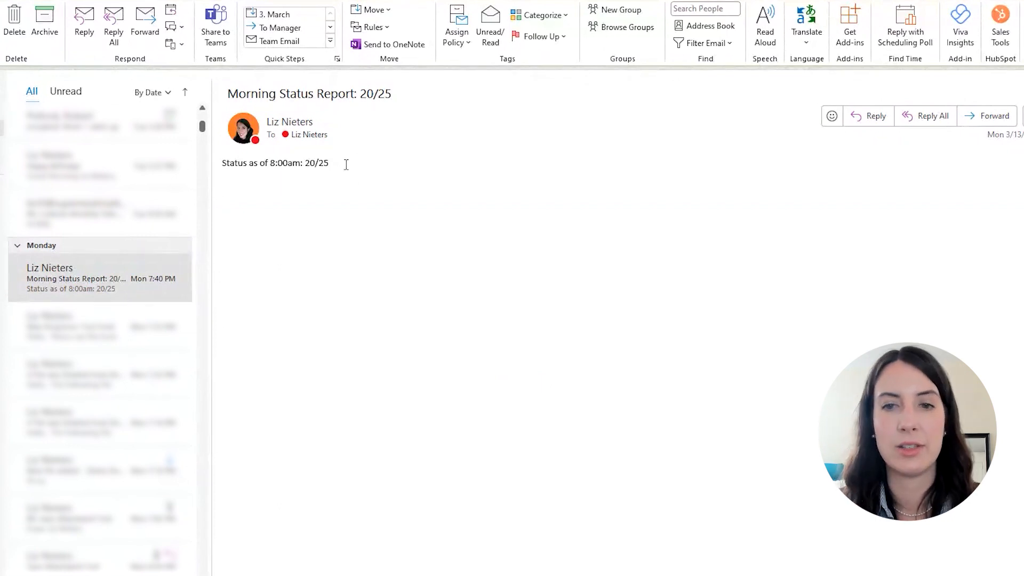
pyautogui.doubleClick(316, 162)
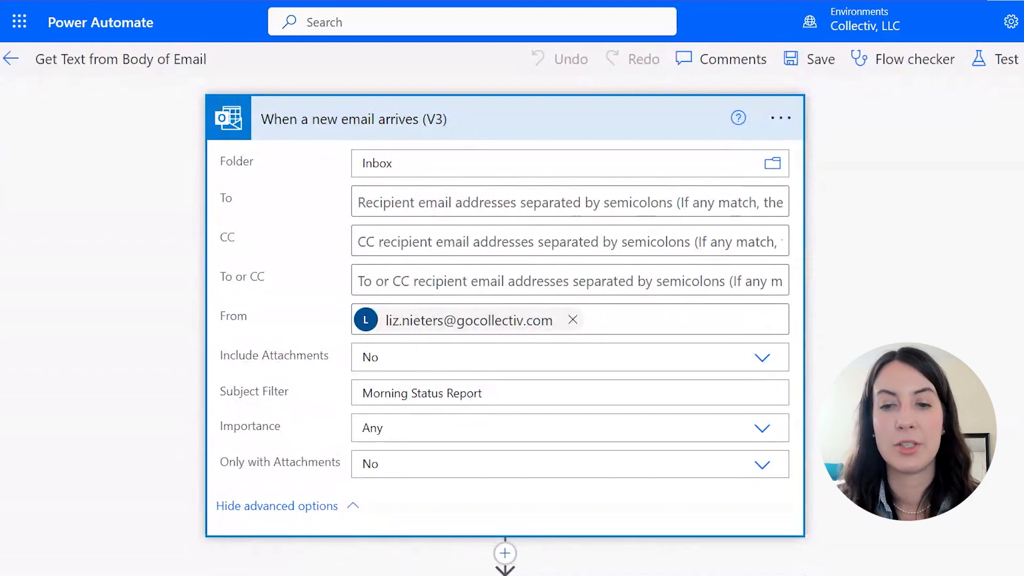
# - Scroll through the flow's HTML-to-text, Compose, TodaysDate variable and Excel add-row steps
pyautogui.scroll(-3)
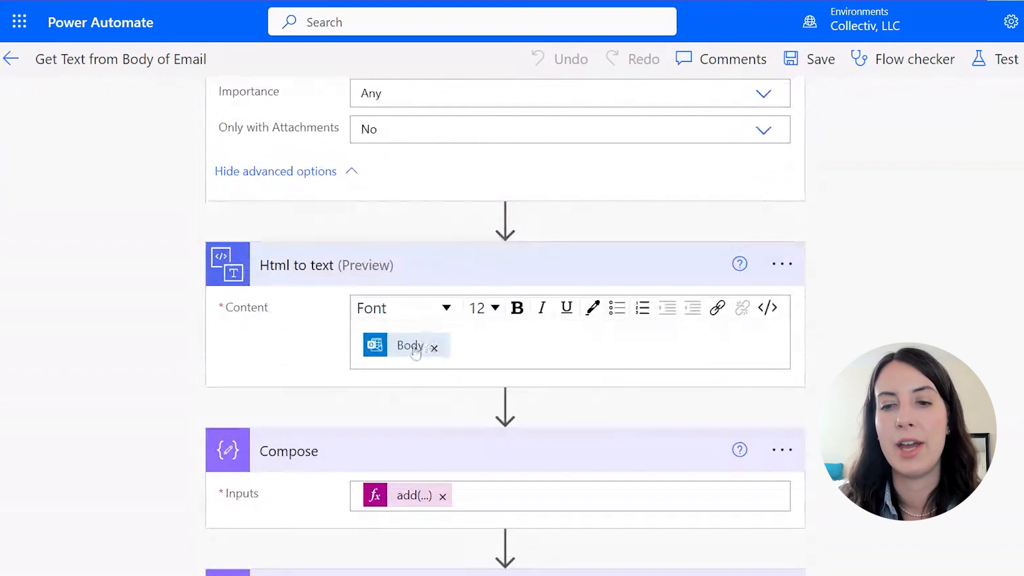
pyautogui.scroll(-3)
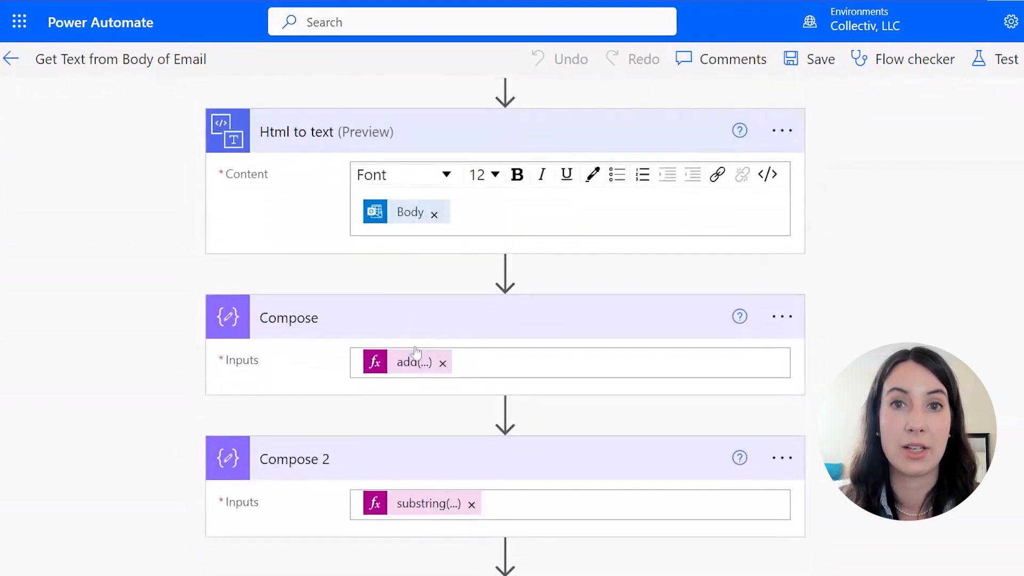
pyautogui.scroll(-3)
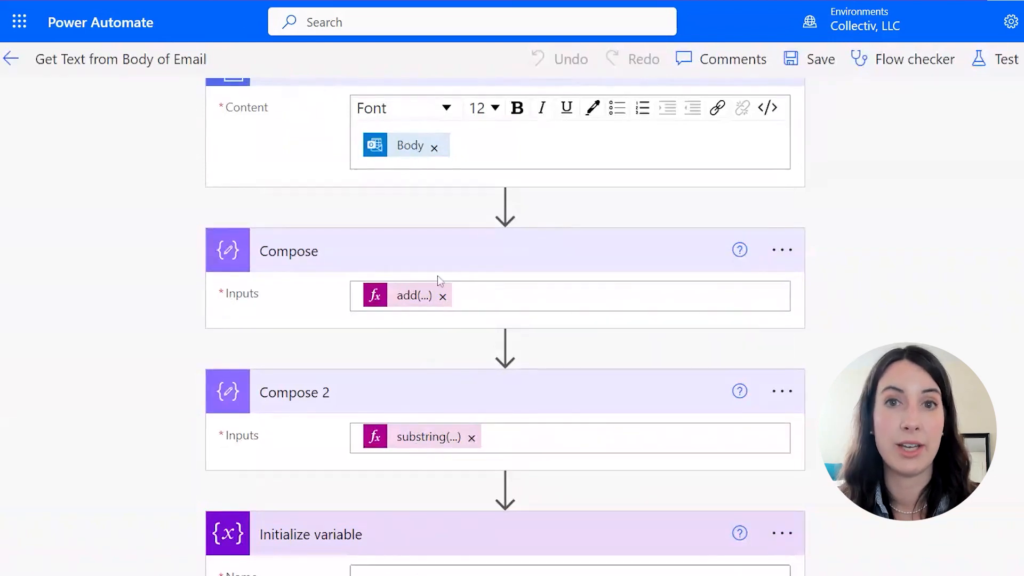
pyautogui.scroll(-3)
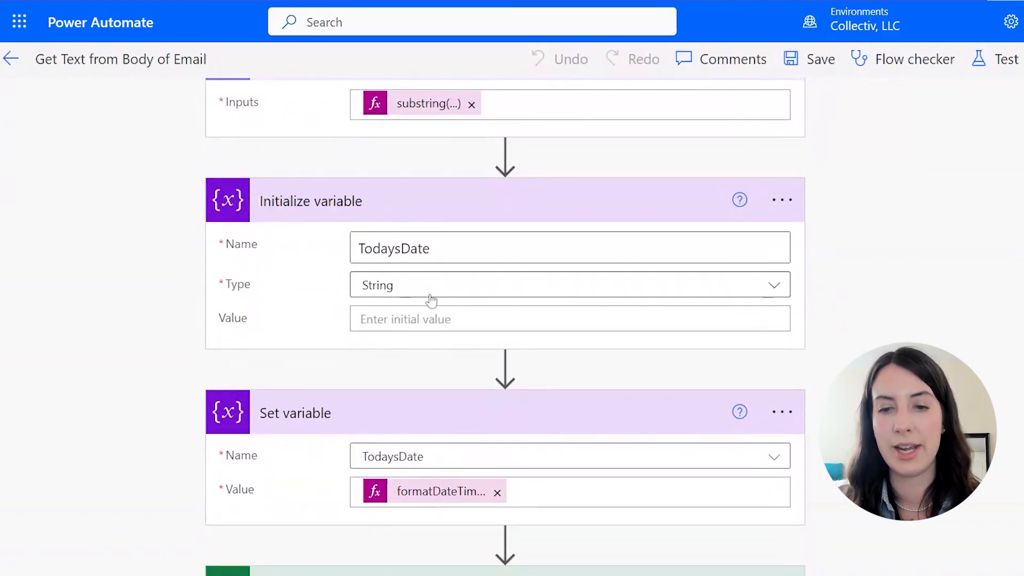
pyautogui.scroll(-3)
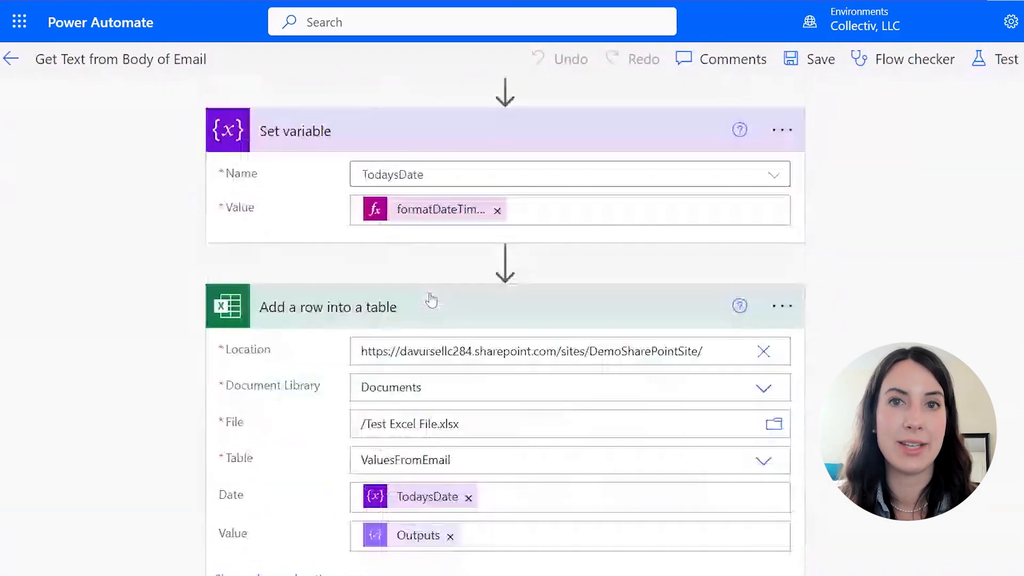
pyautogui.scroll(-3)
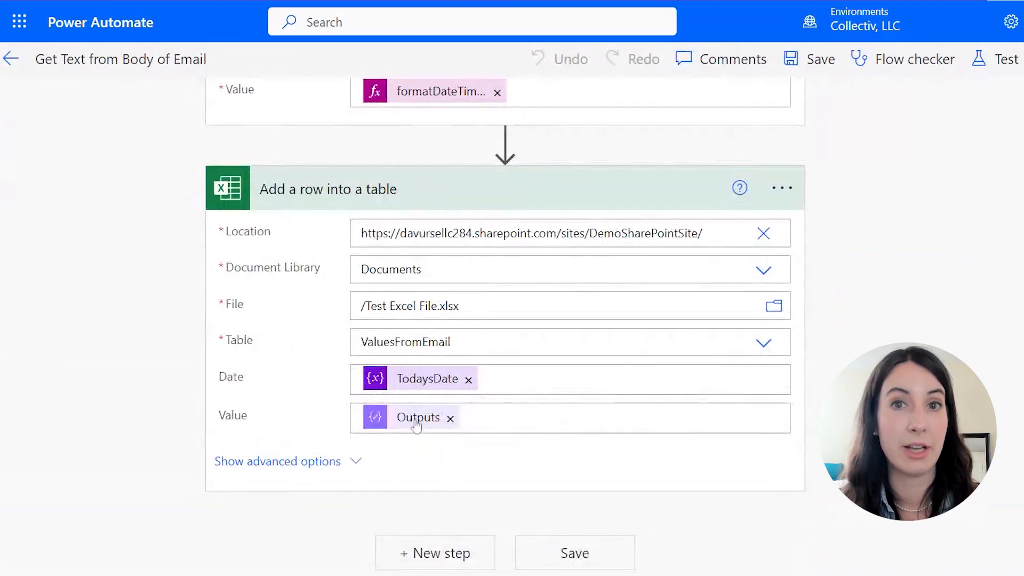
pyautogui.moveTo(398, 417)
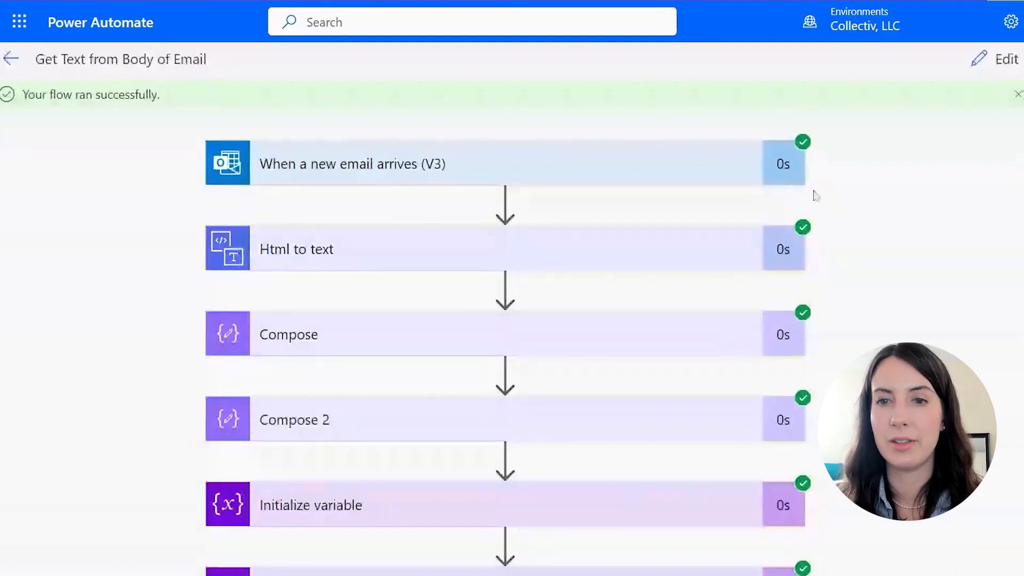
pyautogui.scroll(-3)
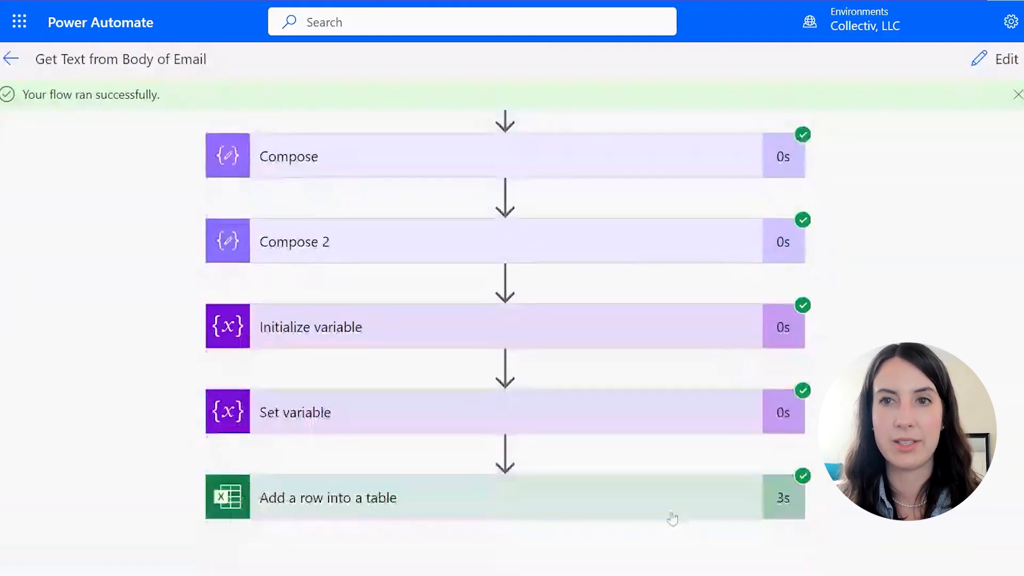
pyautogui.moveTo(496, 185)
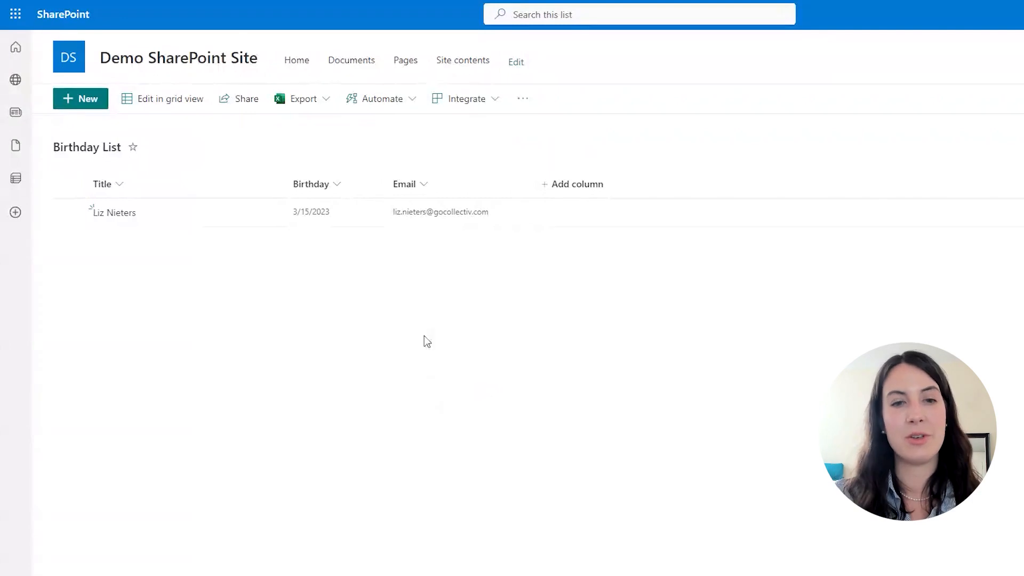
pyautogui.moveTo(405, 364)
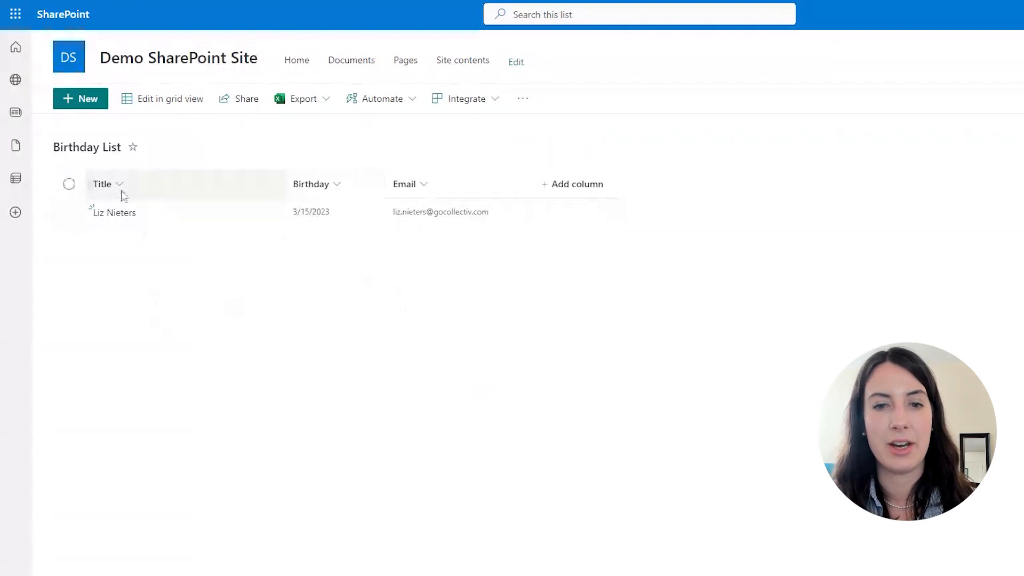
pyautogui.moveTo(326, 199)
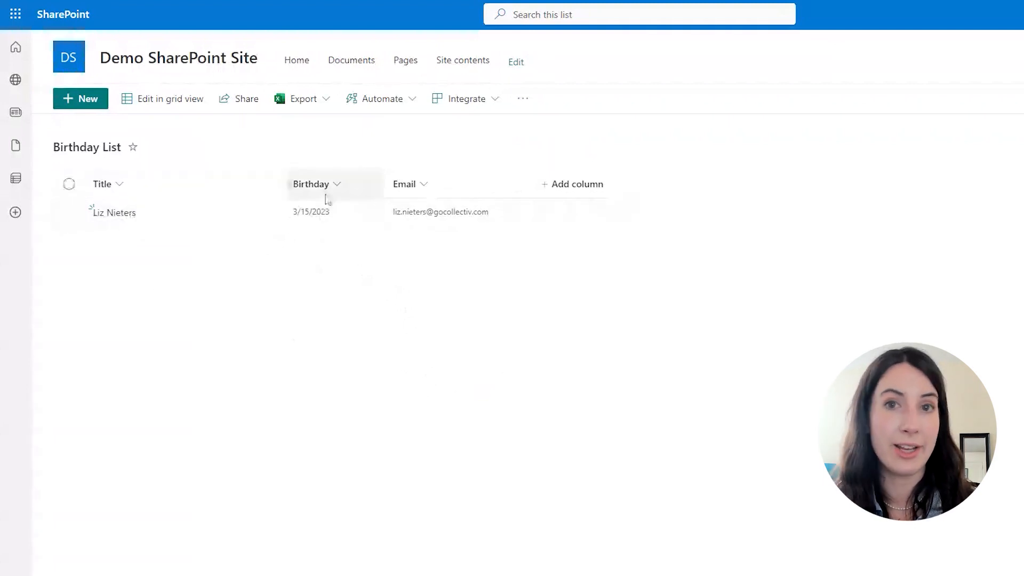
pyautogui.moveTo(309, 218)
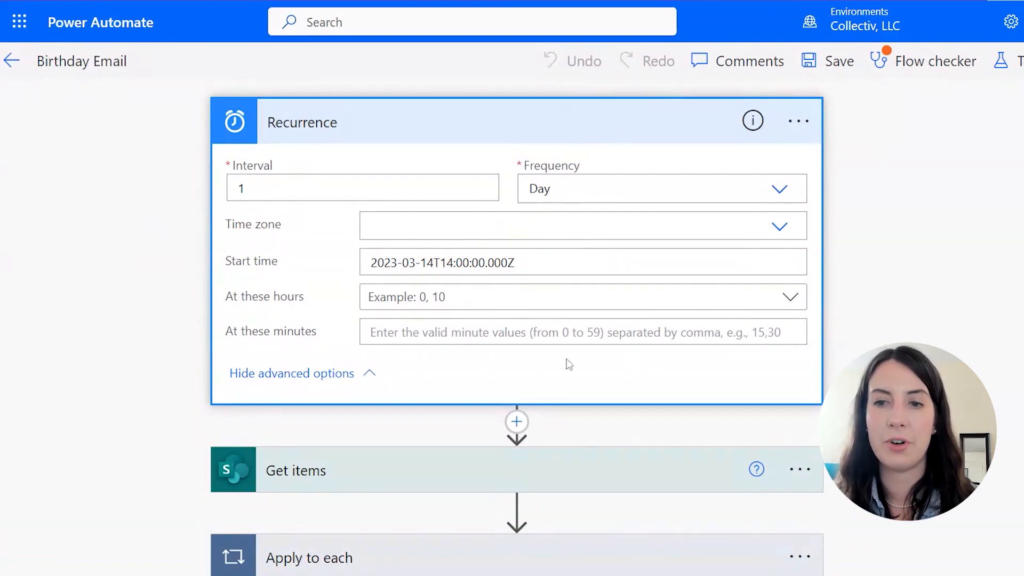
# - Expand the Get items step reading the Birthday List and scroll to the Compose and Condition steps
pyautogui.scroll(-3)
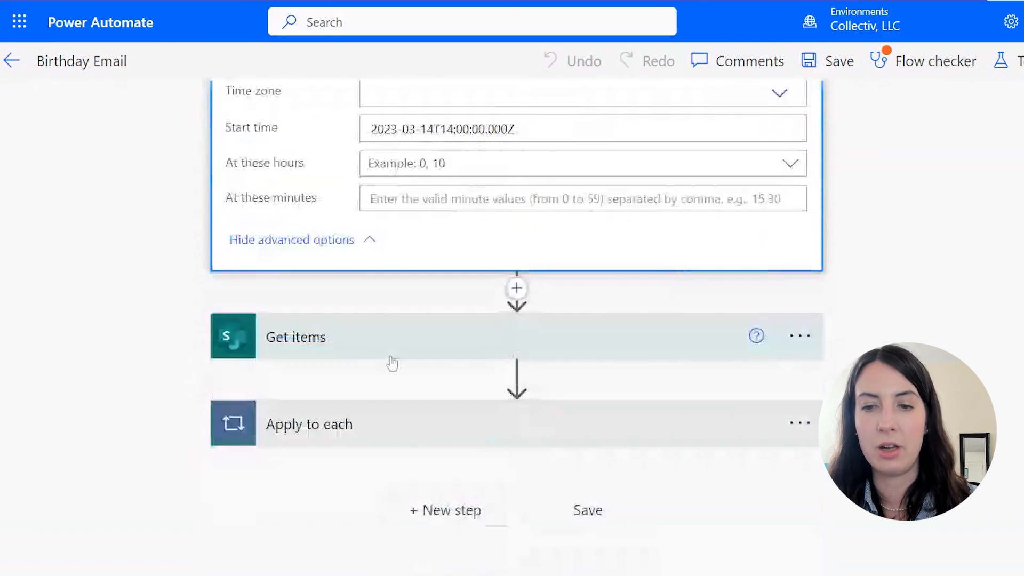
pyautogui.click(296, 336)
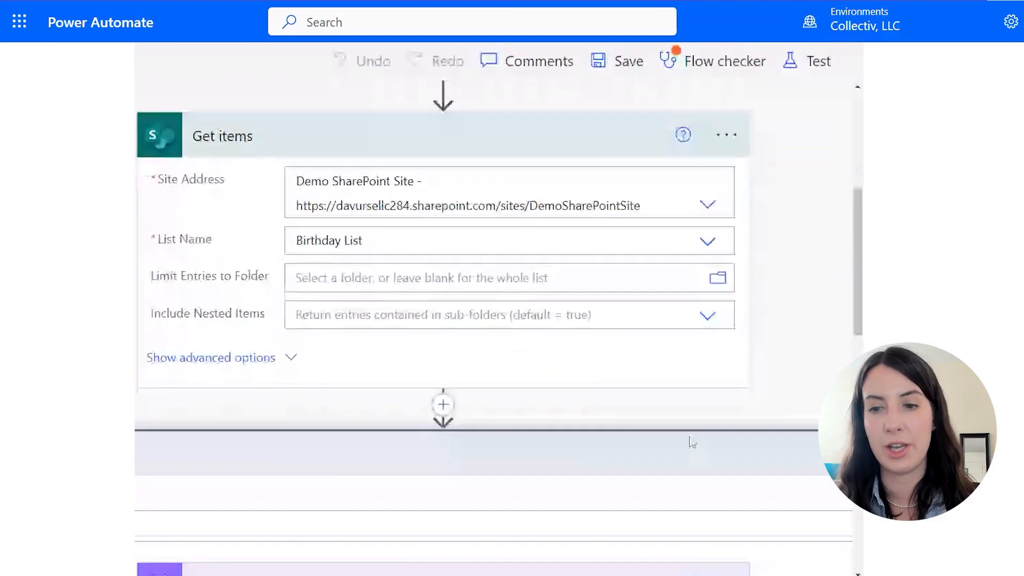
pyautogui.scroll(-3)
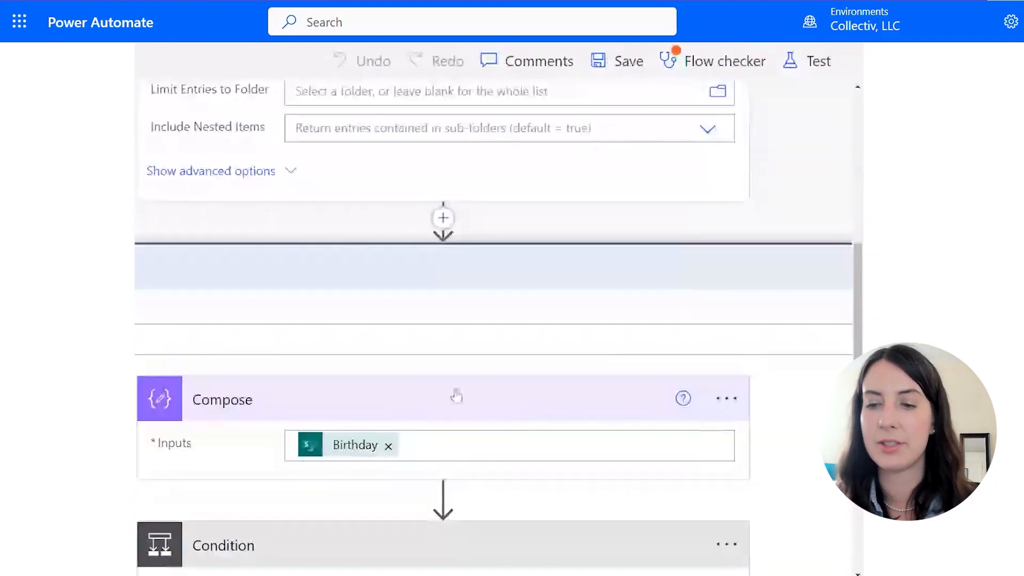
pyautogui.scroll(-3)
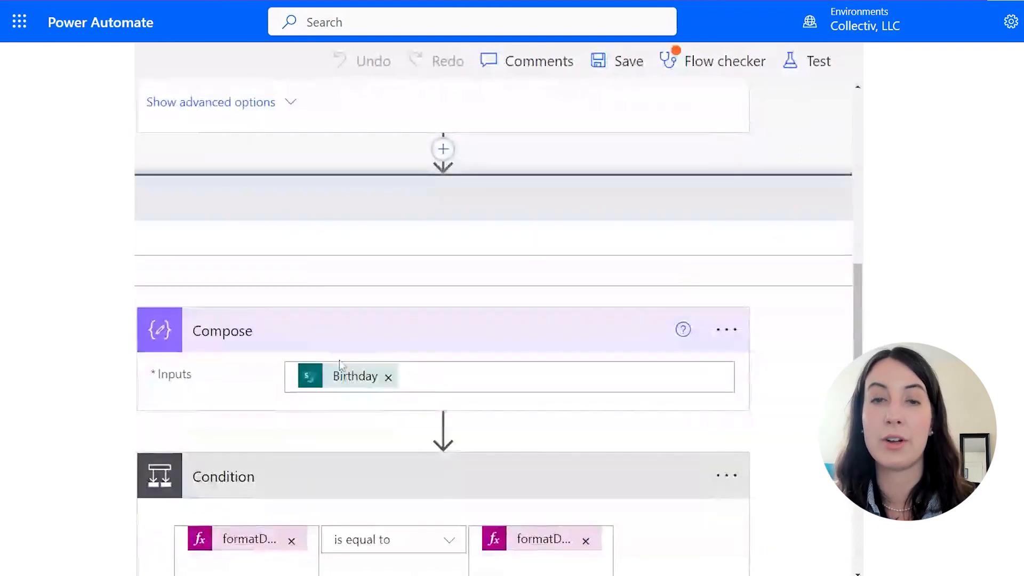
pyautogui.scroll(-3)
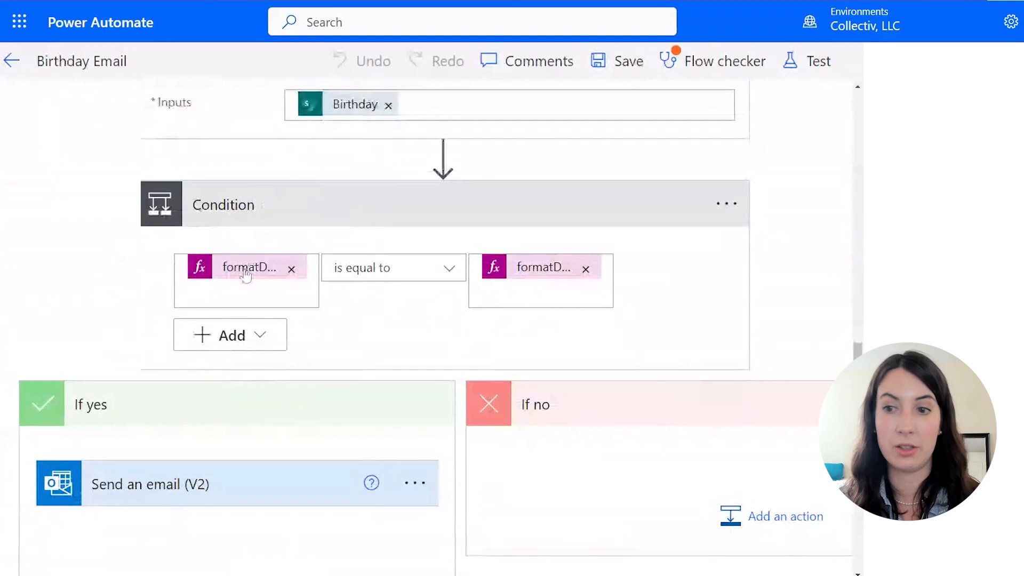